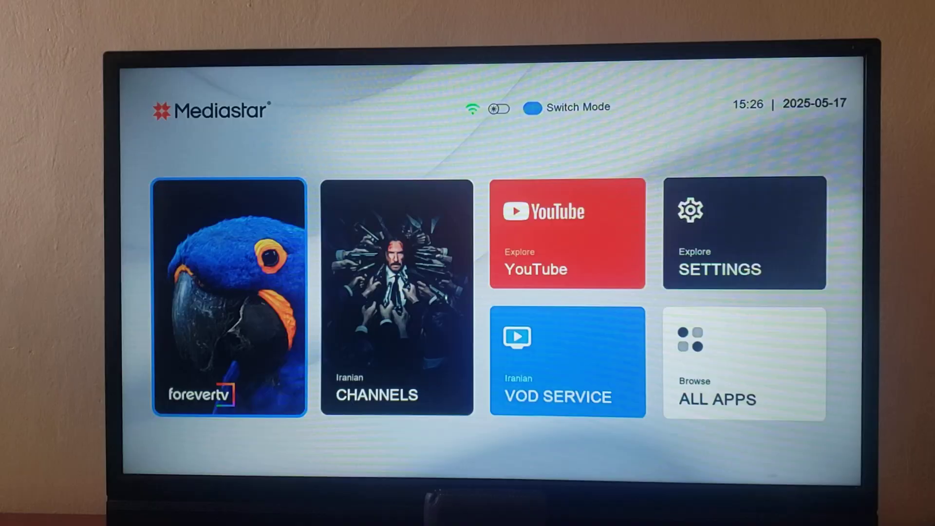
- From the home screen, browse All Apps and launch the Update app to reach the Control Center
key(right)
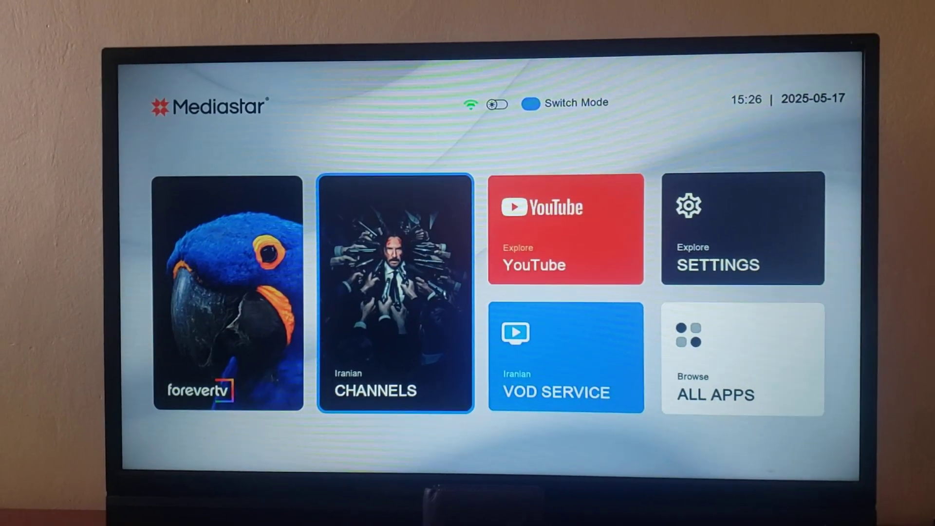
click(227, 294)
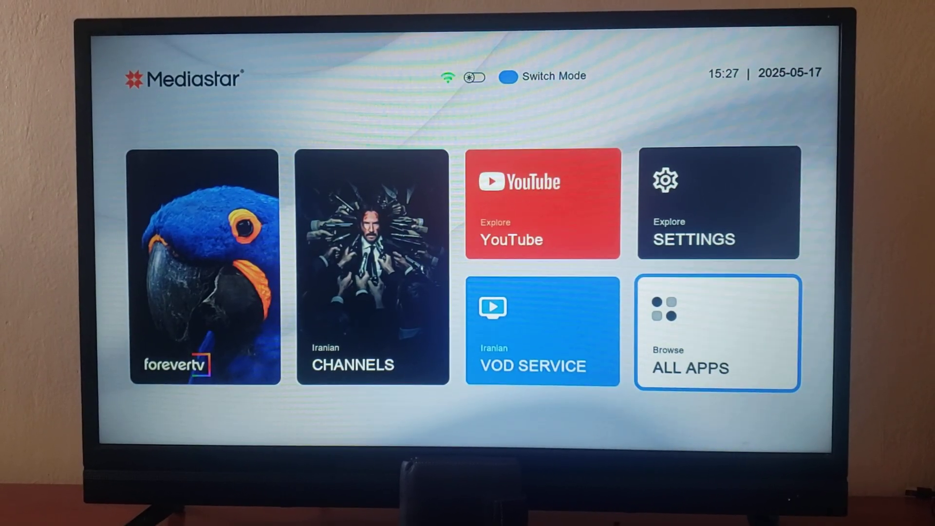
click(717, 333)
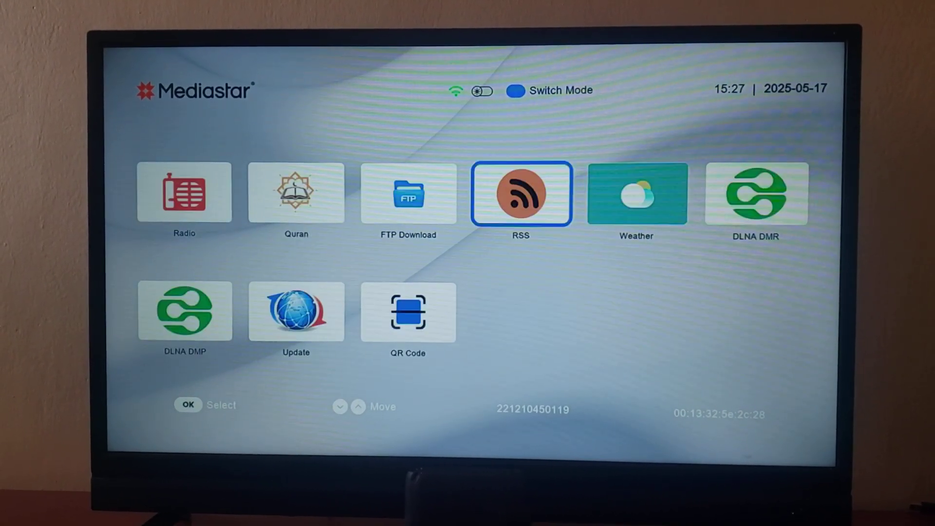
key(Left)
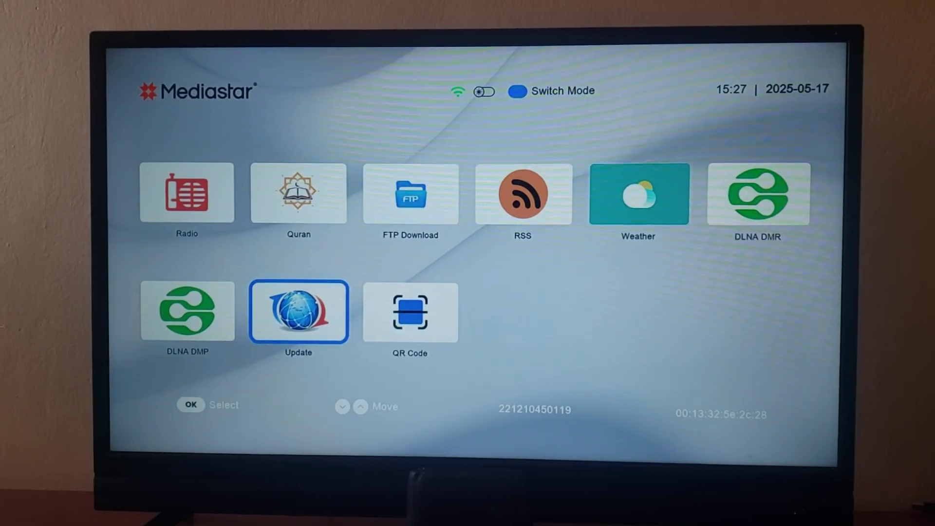
click(297, 312)
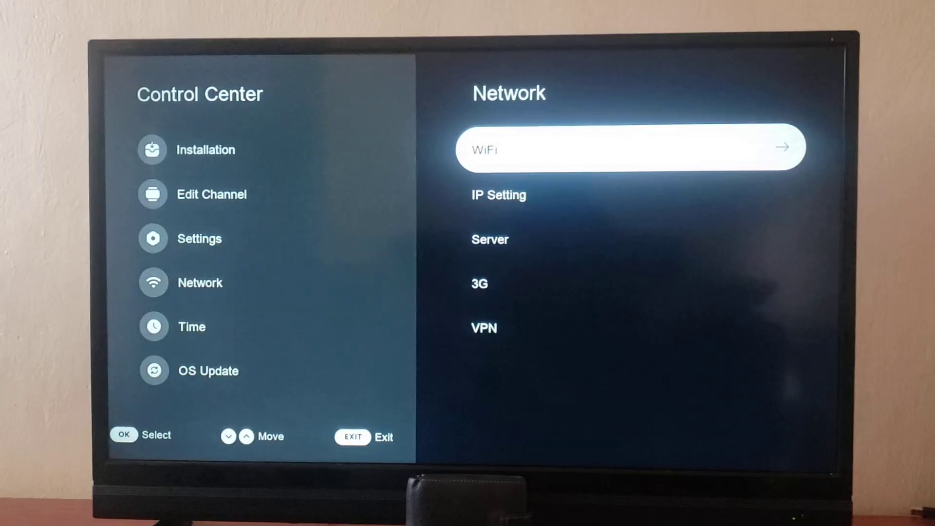
- Move to the OS Update section of the Control Center to show Software Upgrade
click(489, 240)
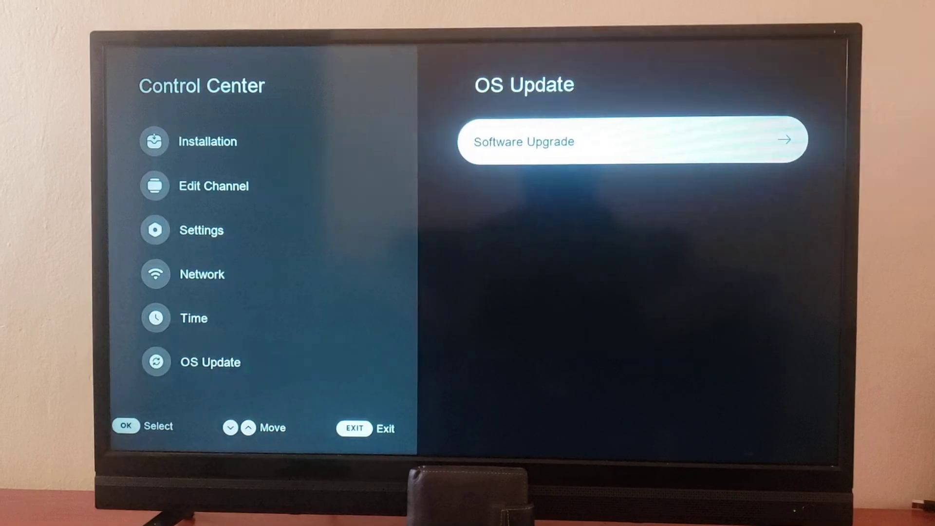
- In the Software Upgrade FTP Browser, settle on the MS-4030Pro_MOSMenu_Ver1.37 firmware file among the three listed
click(632, 139)
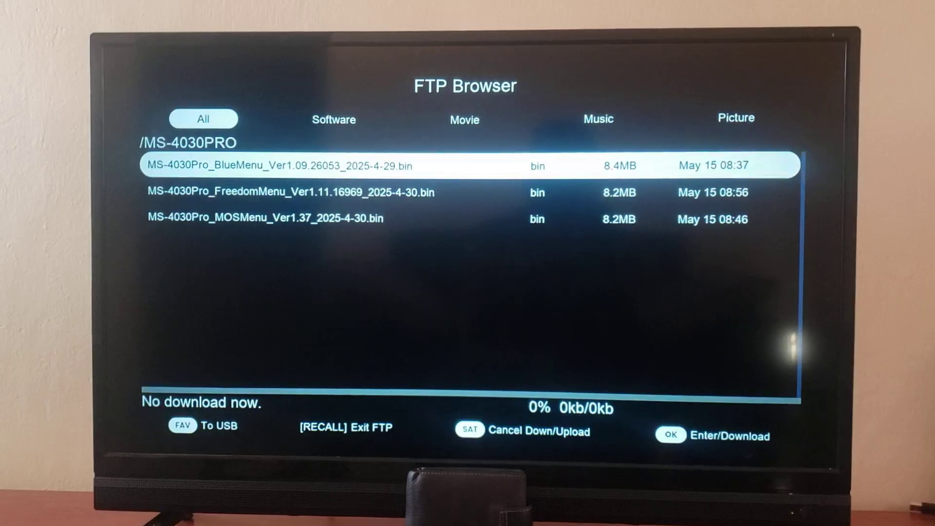
key(Down)
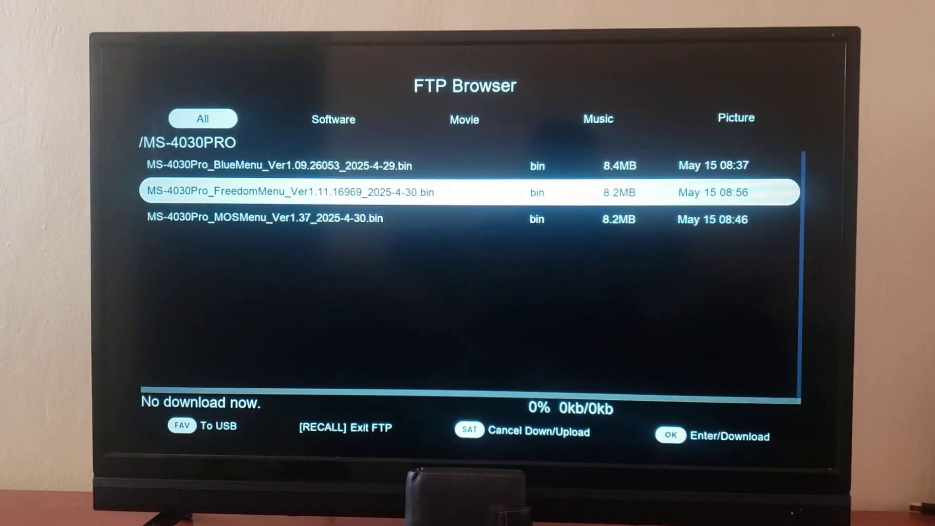
key(Up)
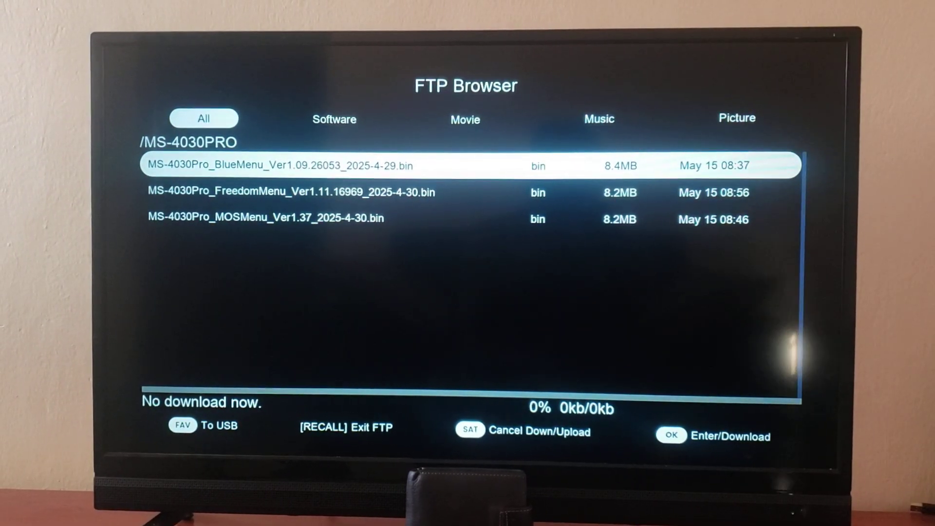
key(Down)
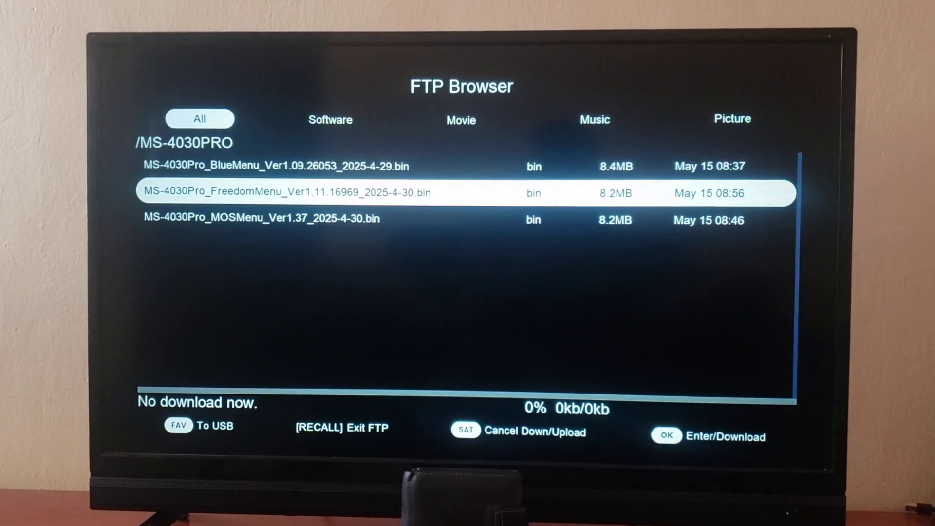
key(Down)
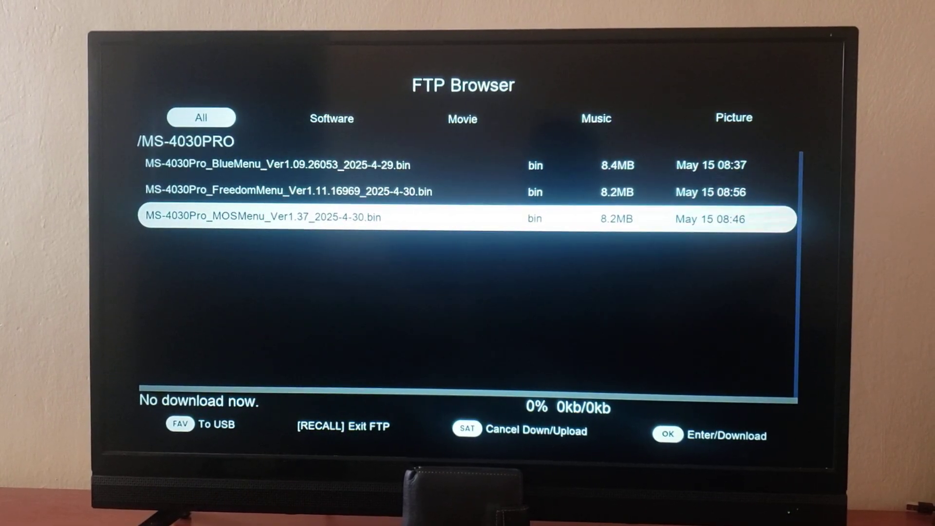
key(Up)
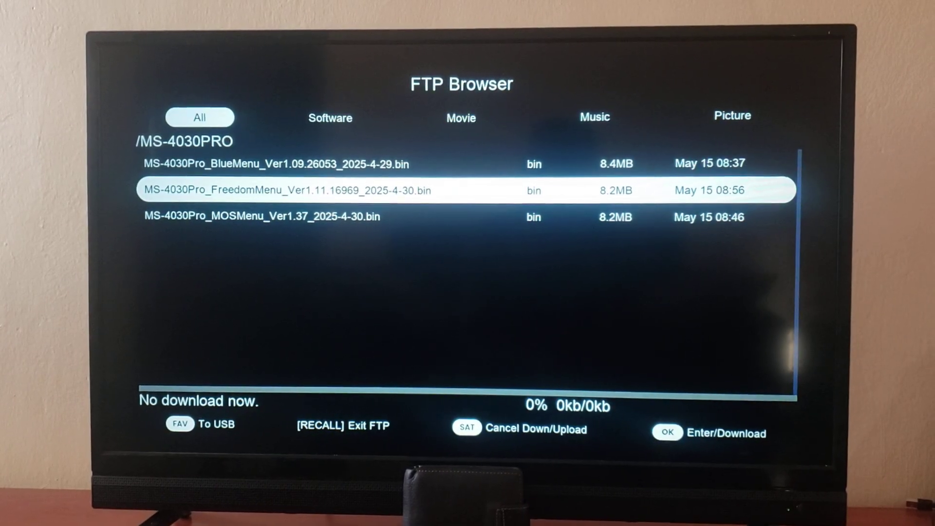
key(Down)
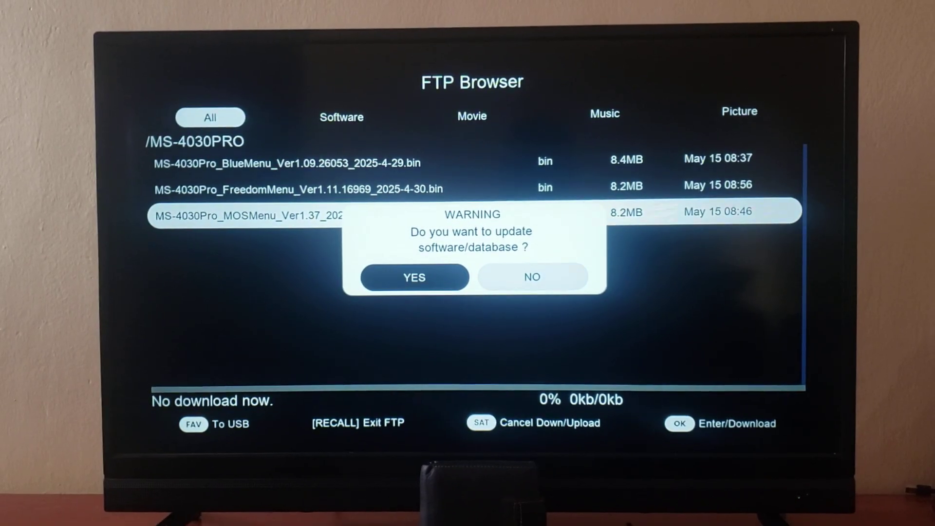
- Confirm YES to update with the MOS Menu firmware and let the decoder install and reboot
click(414, 277)
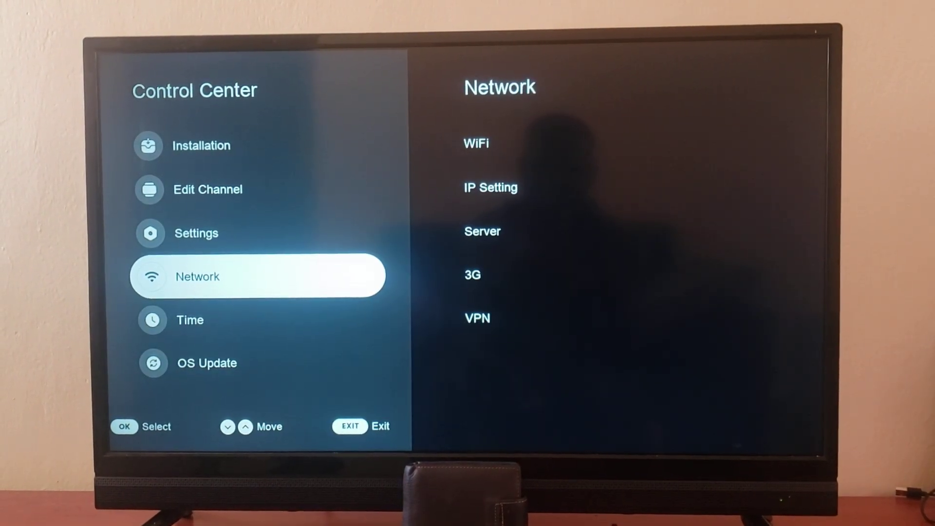
click(483, 232)
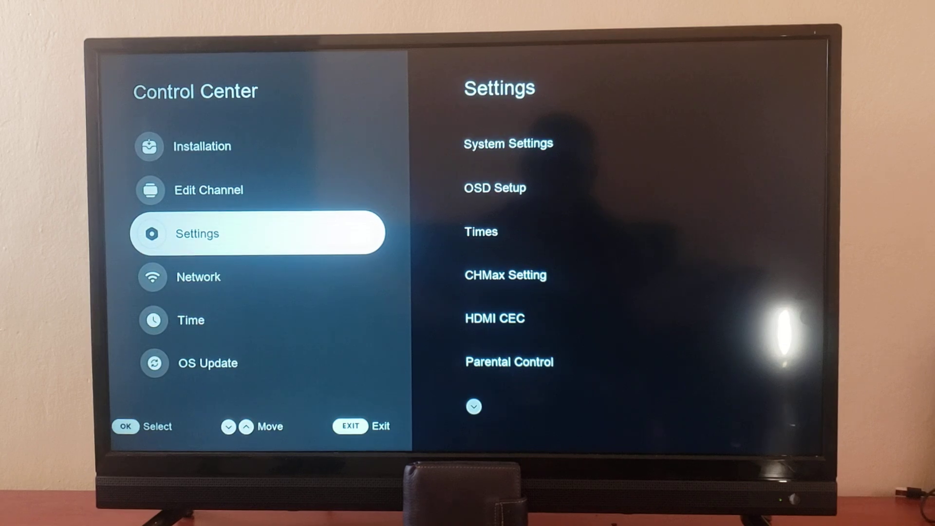
key(up)
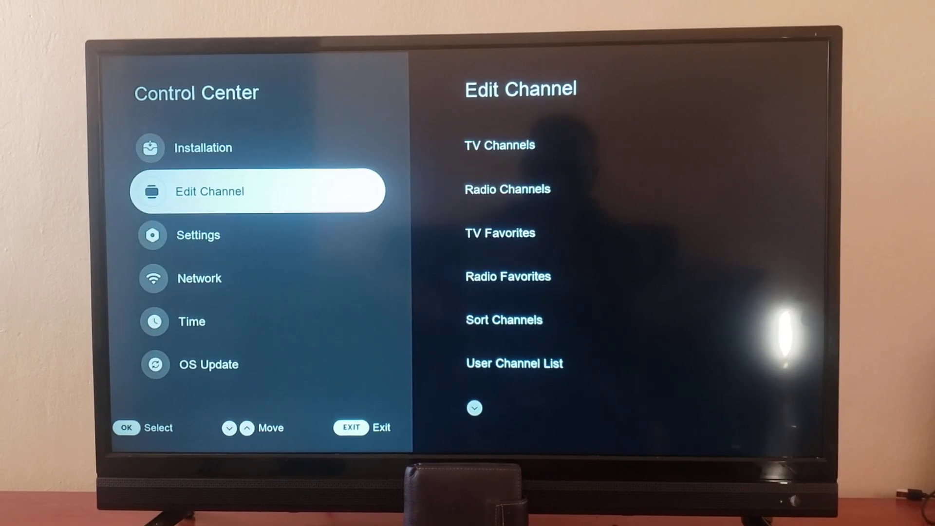
key(Down)
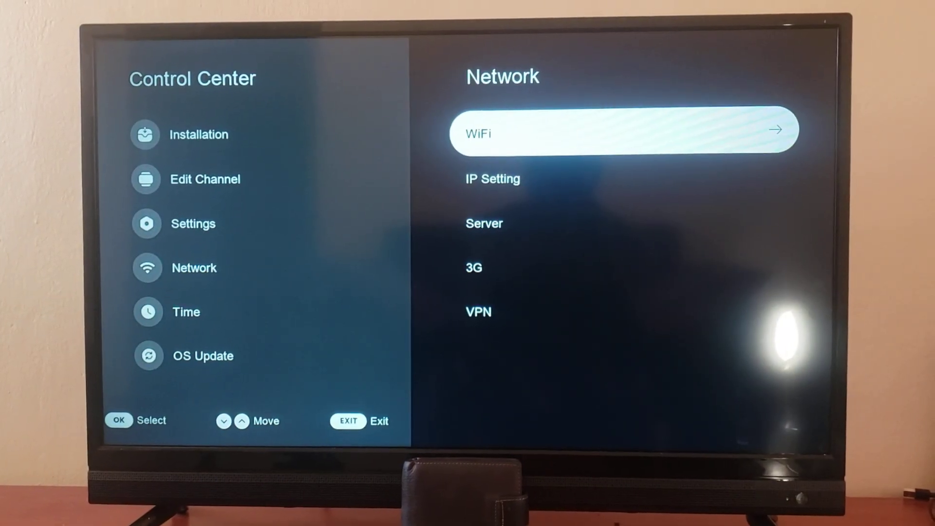
- In Server Setting, request Default server info then decline, keeping the connected server and VIP package until 2025-07-10
click(484, 223)
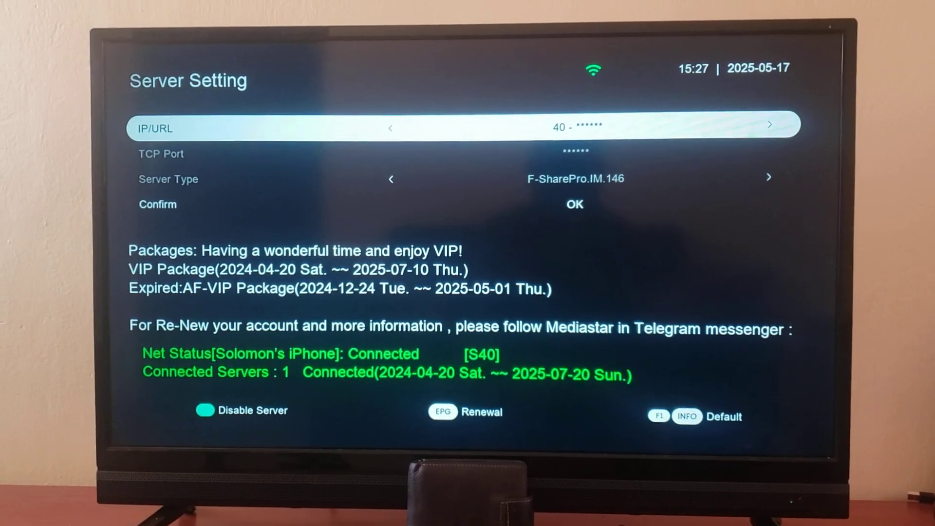
click(686, 414)
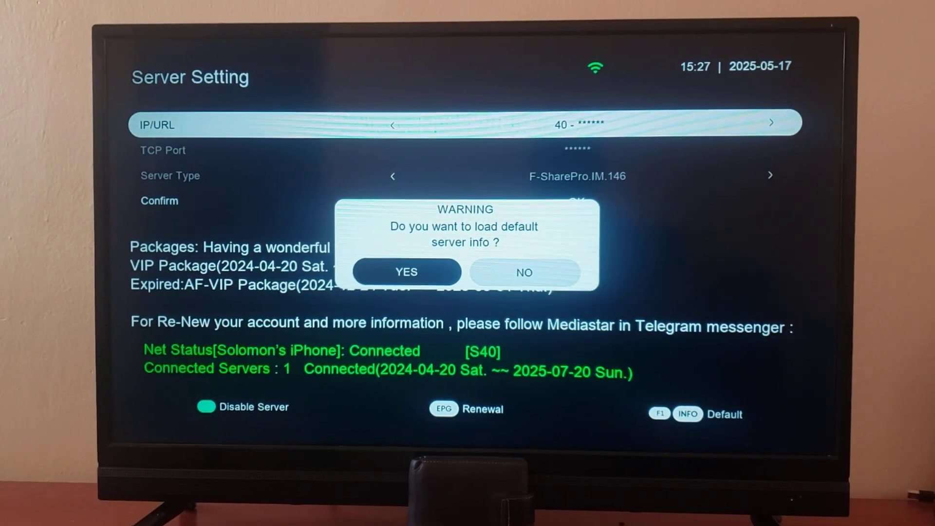
click(524, 272)
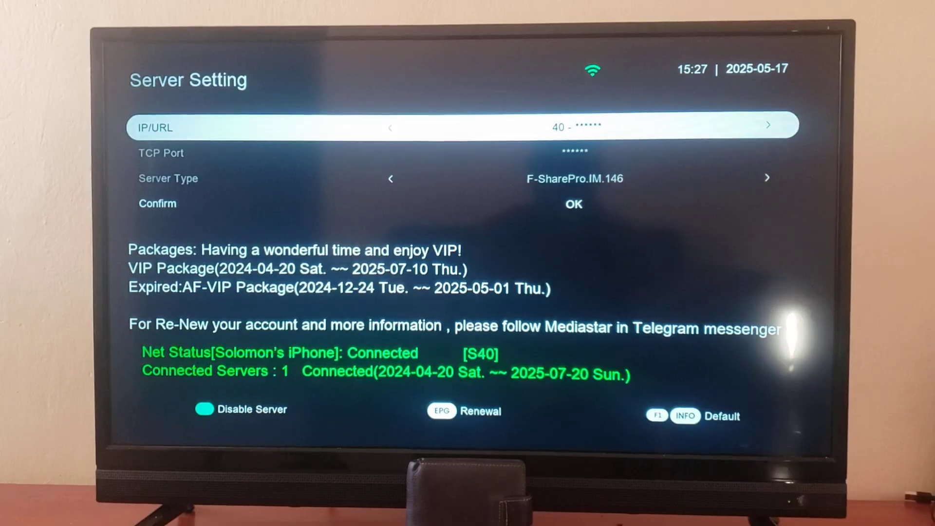